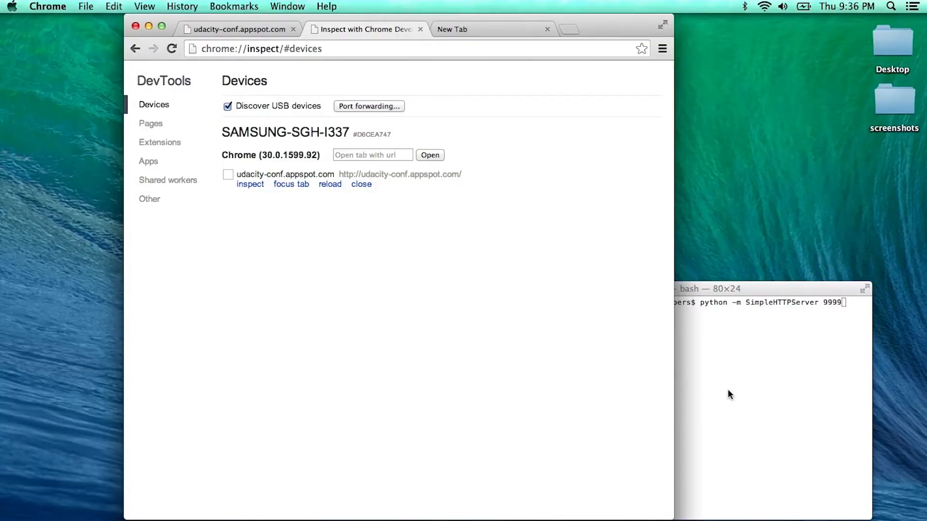
Step: Bring the Terminal window forward, ready to run 'python -m SimpleHTTPServer 9999'
click(728, 394)
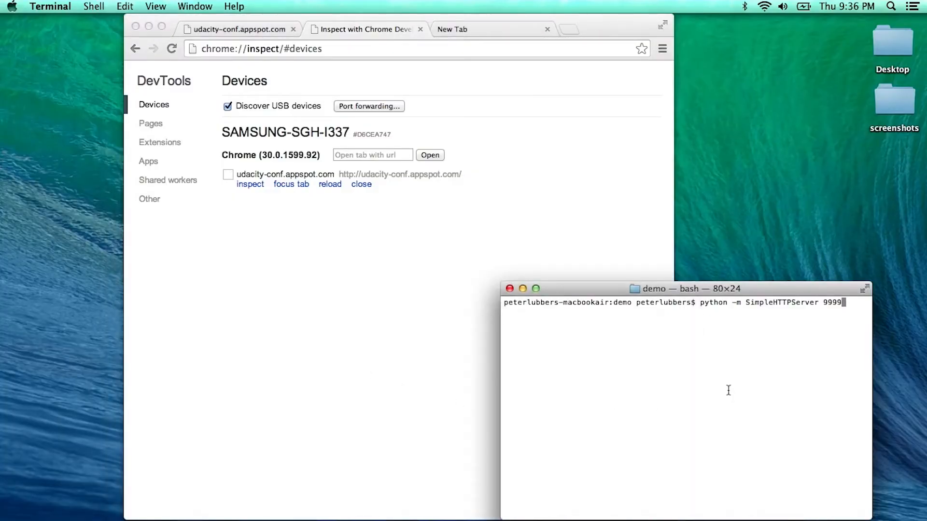
mouse_move(731, 328)
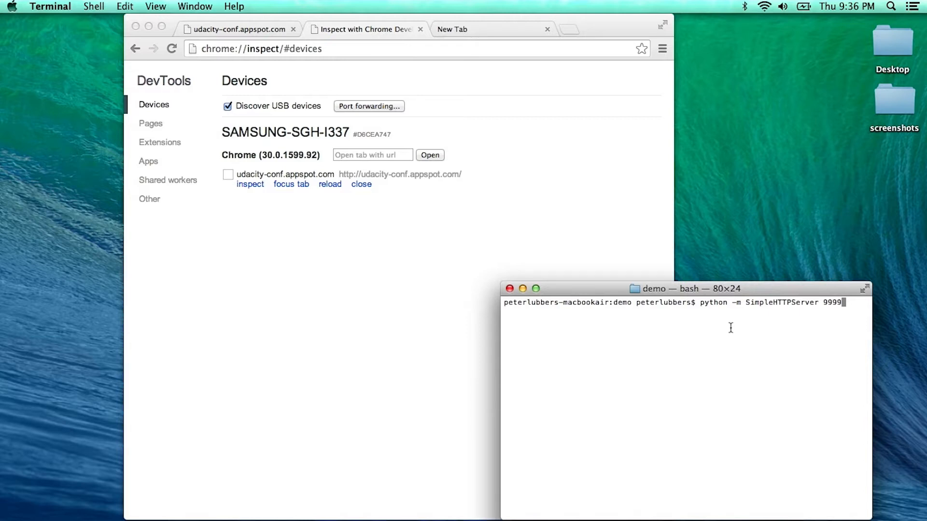
mouse_move(776, 305)
text(localhost:9999)
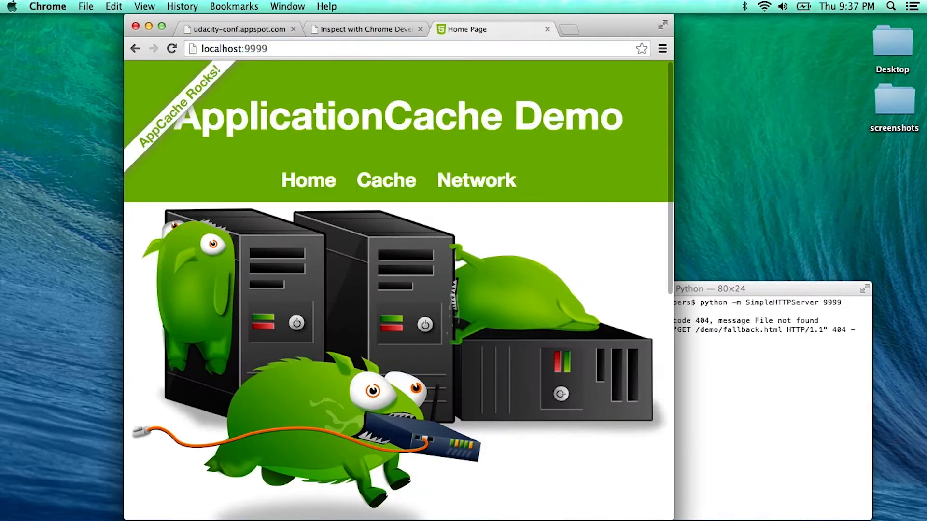
mouse_move(356, 43)
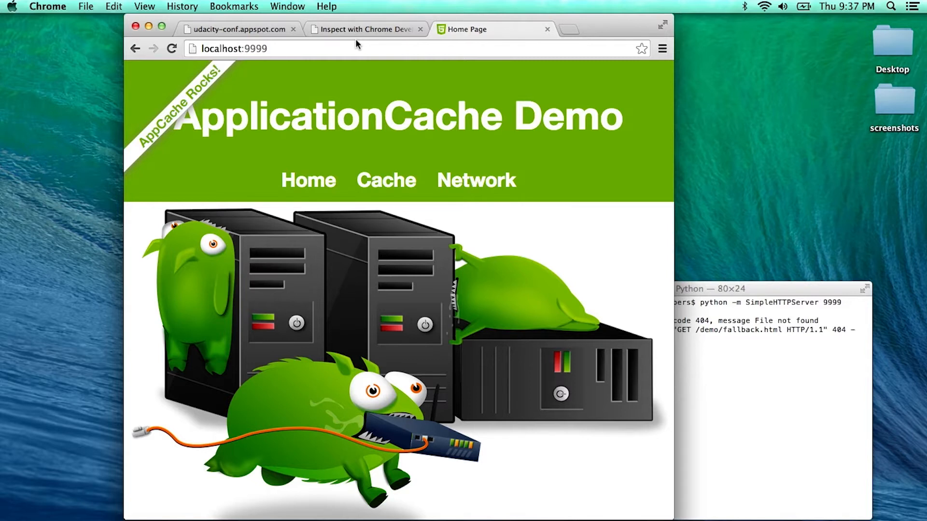
Step: Return from the localhost:9999 demo to the Inspect with Chrome Developer Tools page
click(363, 28)
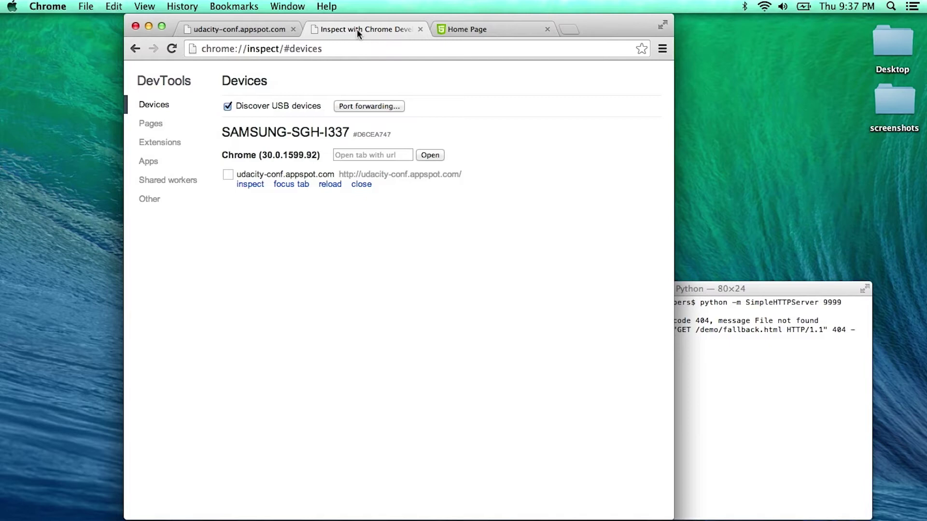
mouse_move(366, 110)
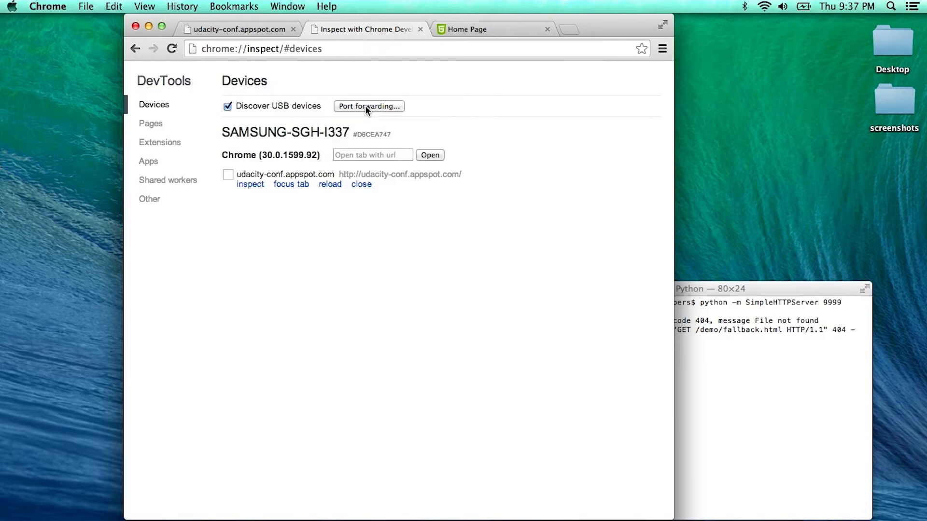
Step: Enable port forwarding with rules 8080→localhost:8080 and 9999→127.0.0.1:9999
click(369, 106)
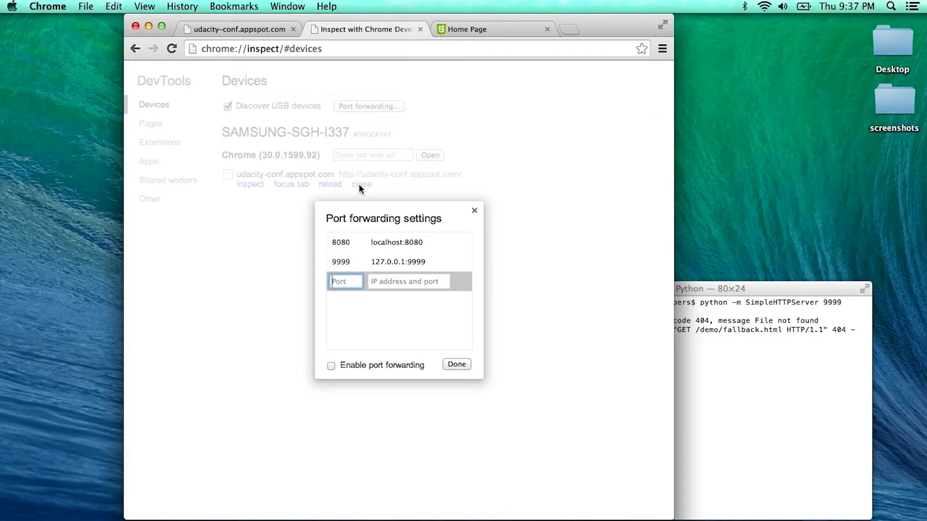
click(344, 262)
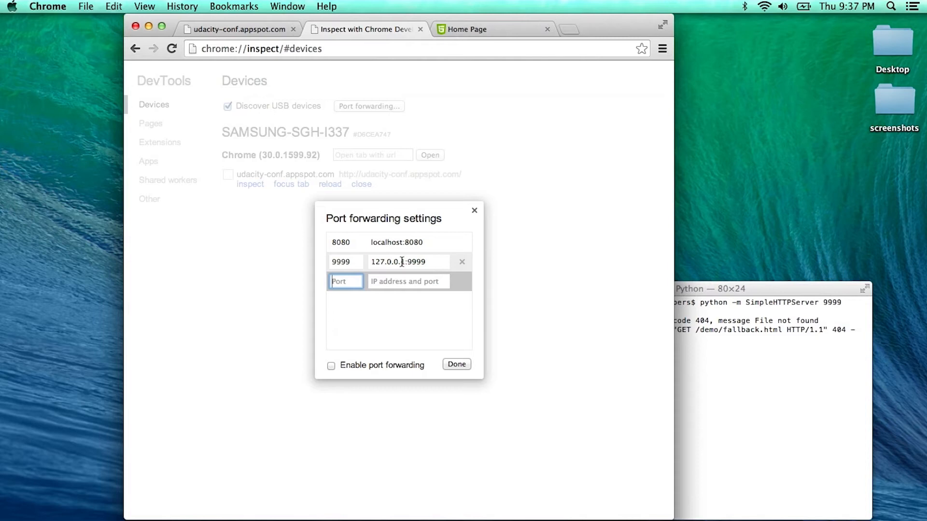
click(330, 365)
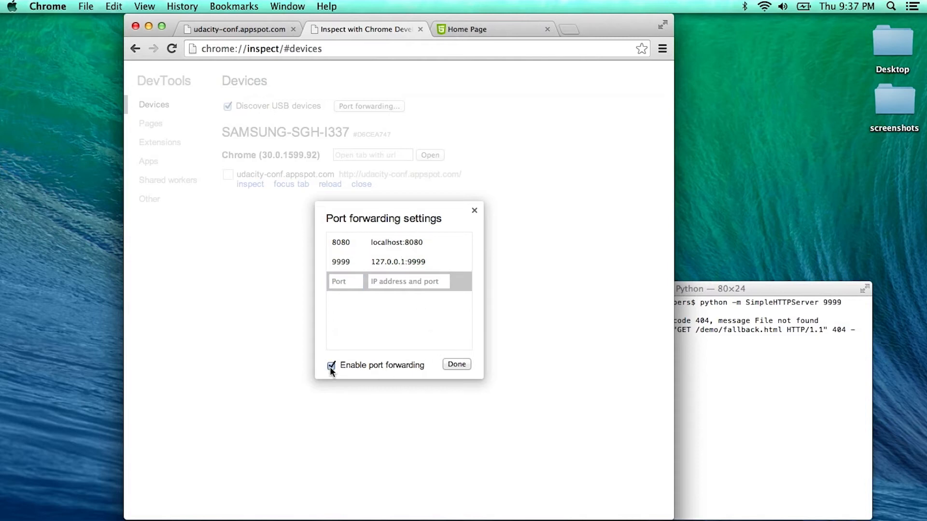
Step: Confirm with Done so the Samsung phone shows green :8080 and :9999 indicators
click(455, 365)
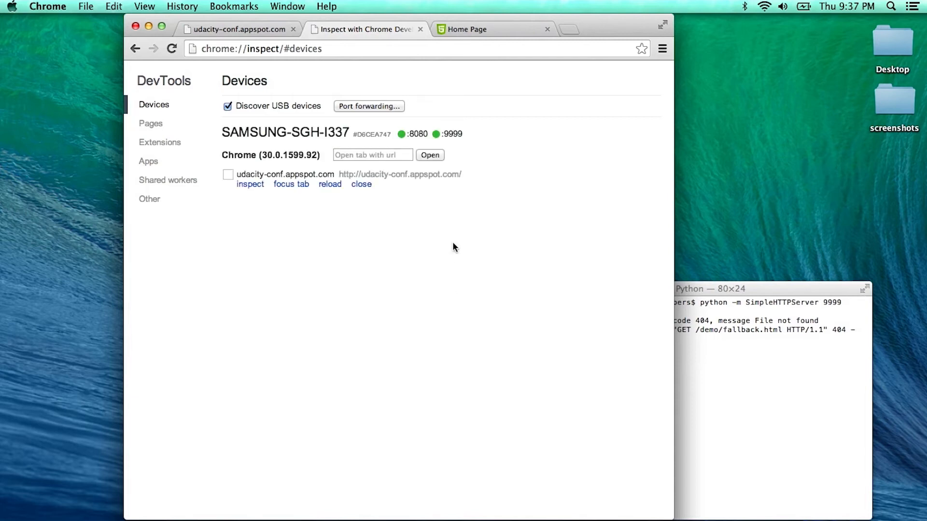
mouse_move(417, 145)
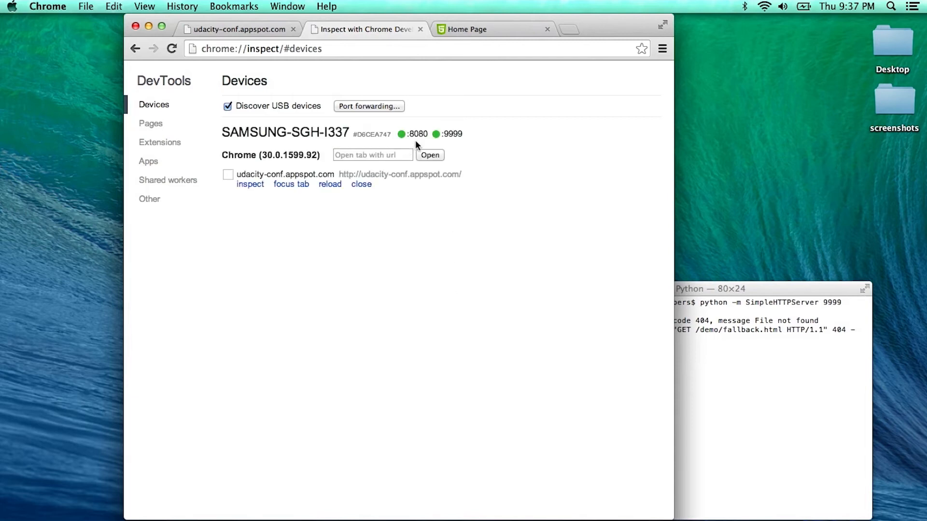
mouse_move(423, 143)
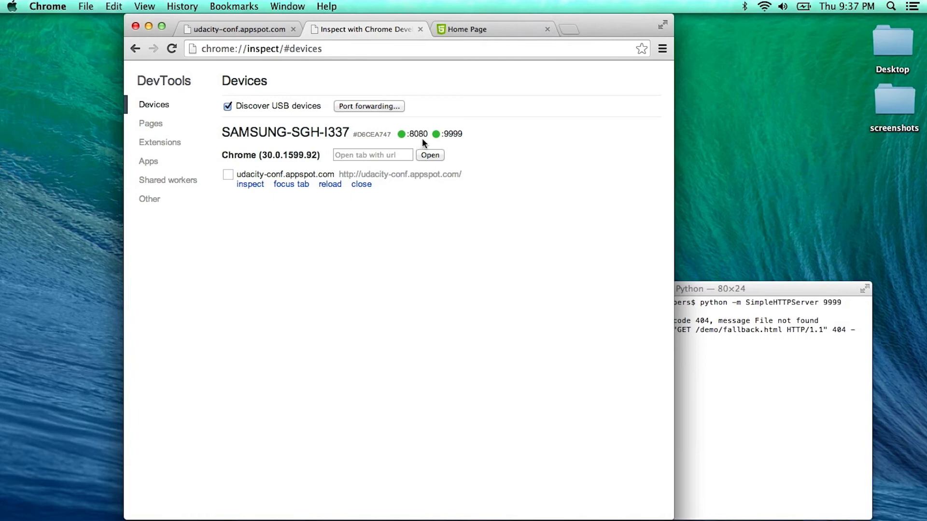
mouse_move(477, 143)
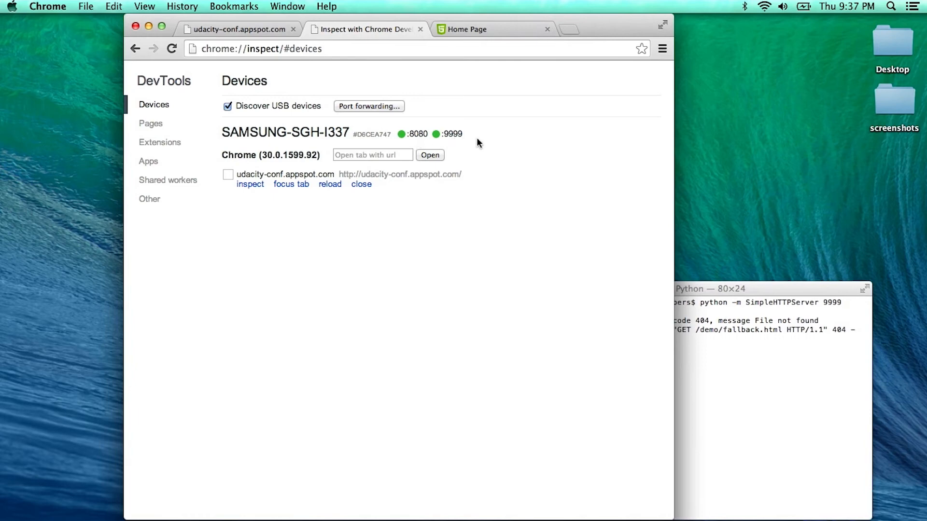